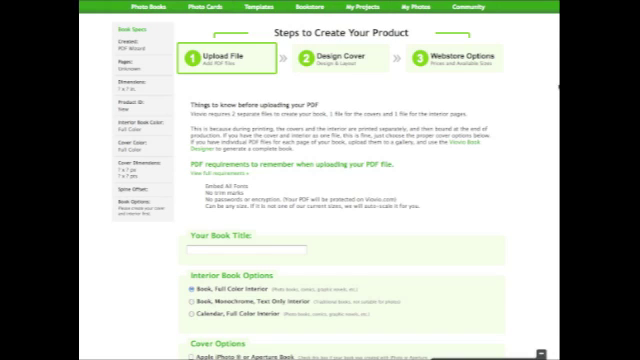
Scroll the product form down to the Your Book Title and interior options
scroll(down, 3)
text(How to: PDF)
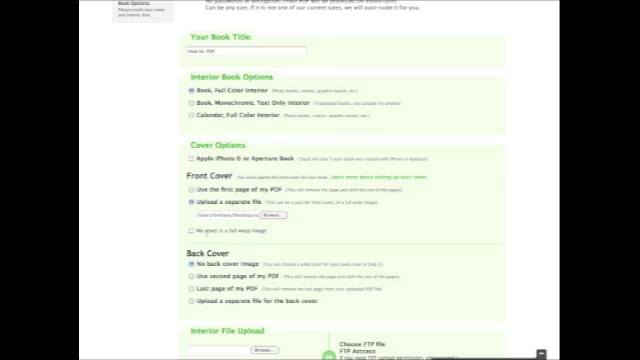
Browse for the front cover PDF, then choose the interior PDF to upload
click(190, 264)
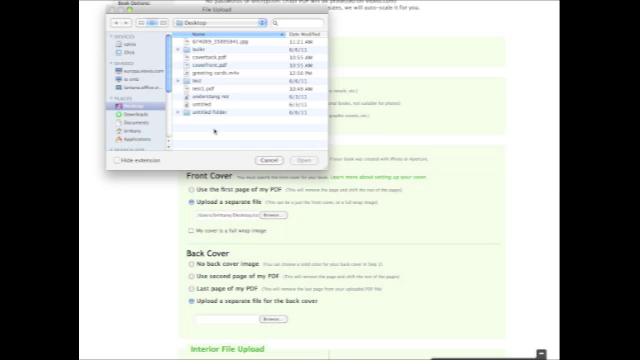
click(268, 160)
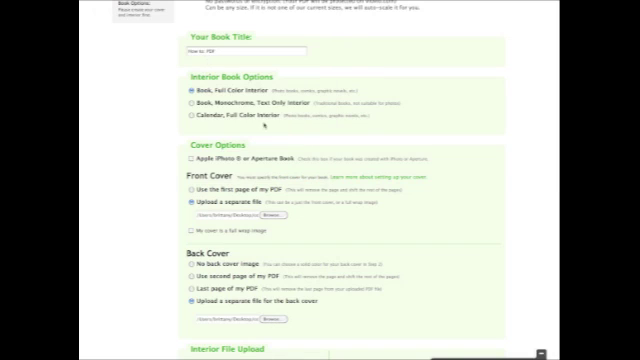
scroll(down, 3)
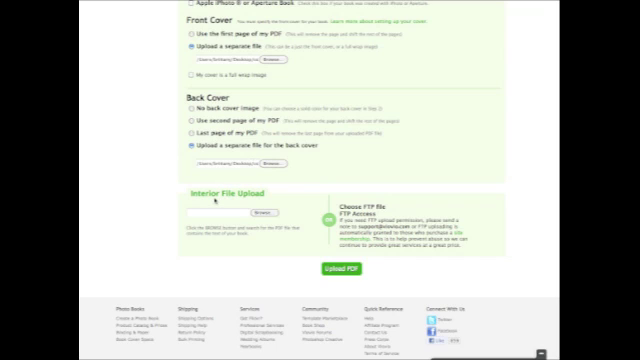
click(262, 212)
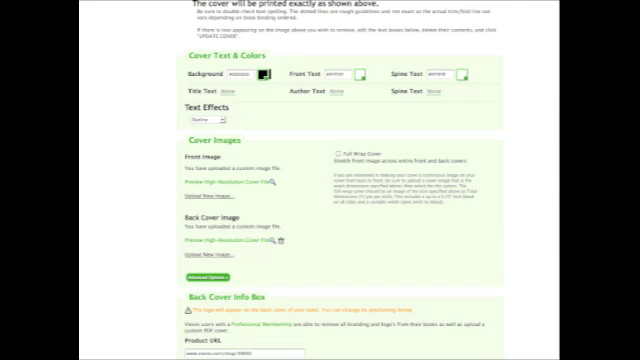
scroll(up, 3)
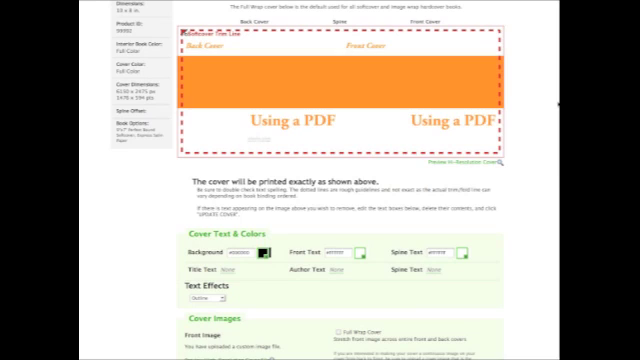
scroll(down, 3)
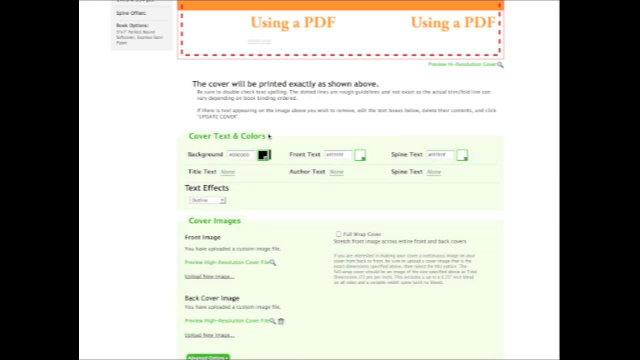
scroll(down, 3)
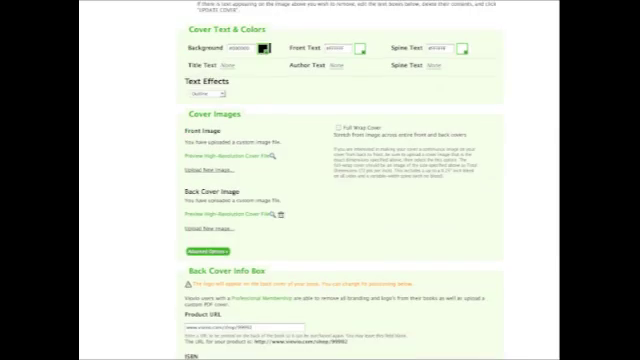
scroll(down, 3)
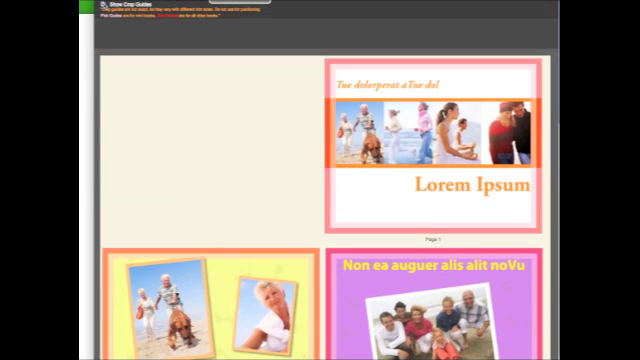
mouse_move(524, 40)
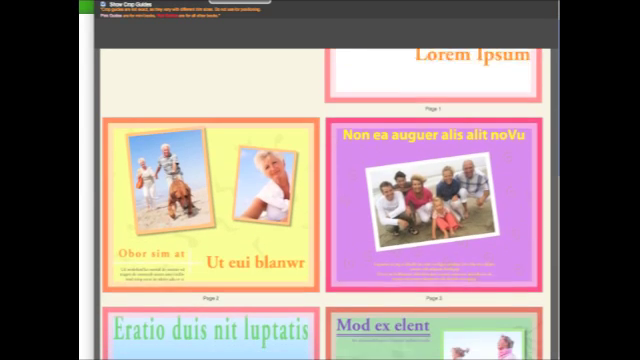
Scroll through the interior page preview to check the photo layouts and text
scroll(down, 3)
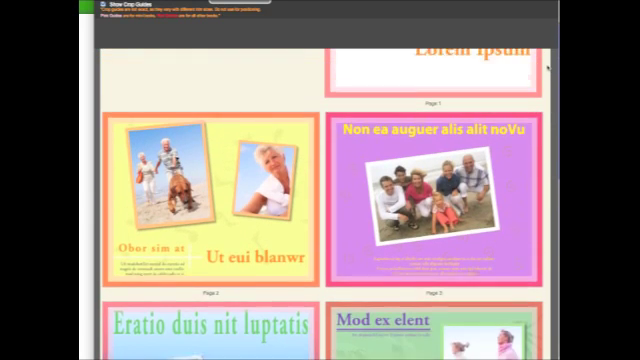
scroll(down, 3)
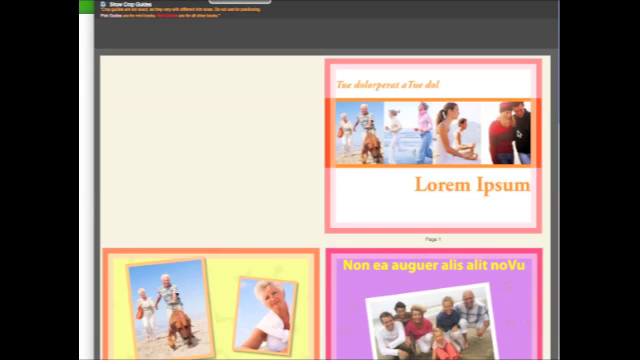
mouse_move(518, 132)
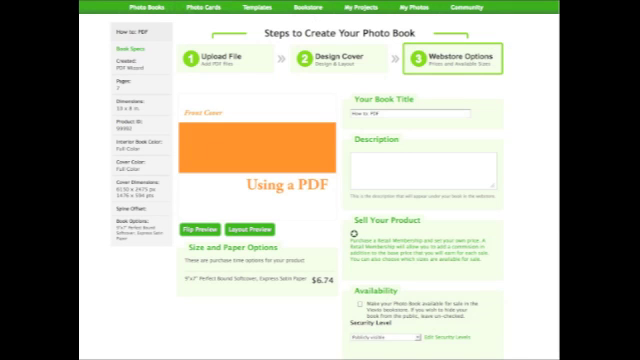
Scroll down the Webstore Options form to its title, description and sell fields
scroll(down, 3)
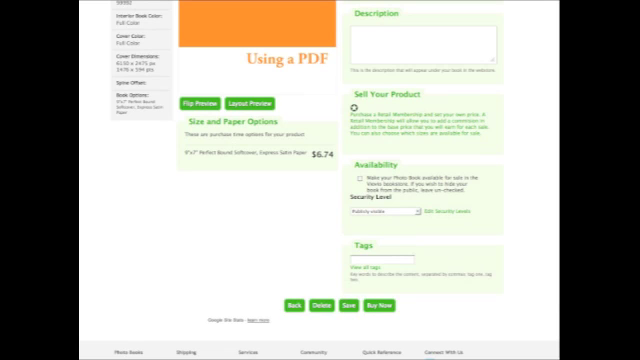